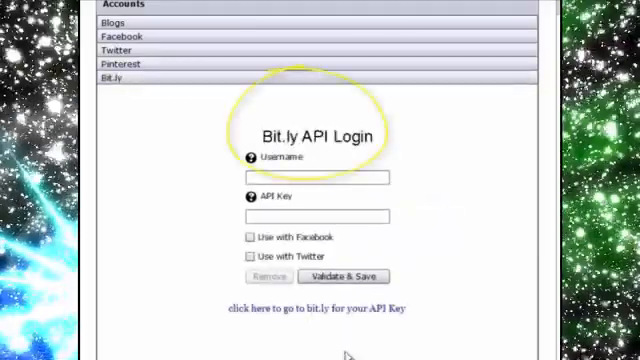
# Search 'funk jazz fusion', grab the Come On, Come Over video and post it to the selected accounts
pyautogui.click(114, 24)
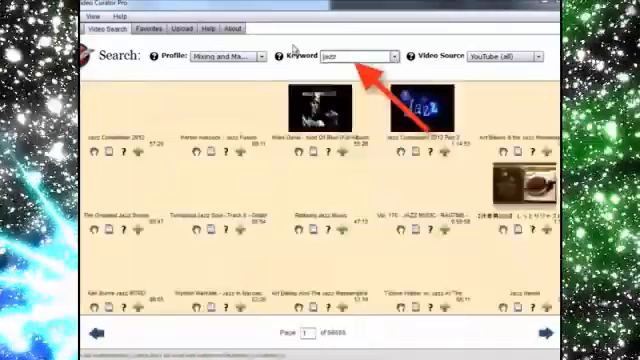
pyautogui.write('funk jazz fusion')
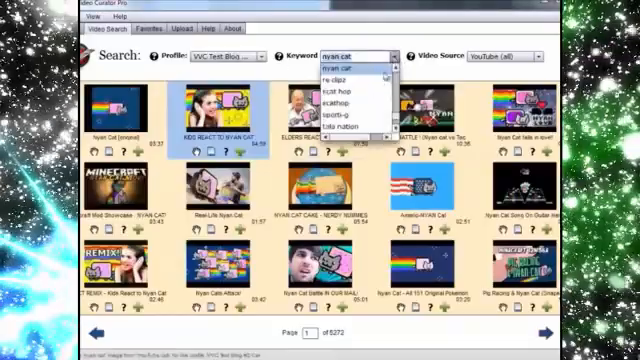
pyautogui.click(340, 72)
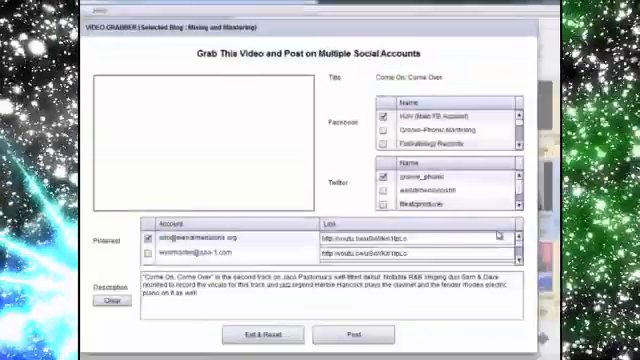
pyautogui.click(352, 332)
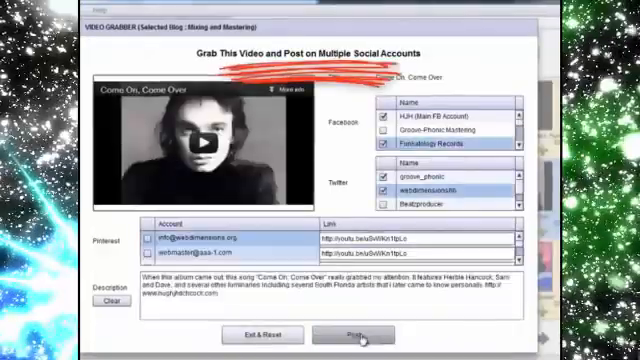
pyautogui.click(352, 330)
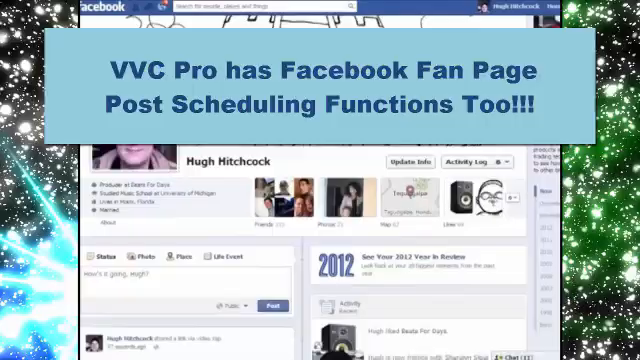
# Scroll the Facebook timeline to the Come On, Come Over post, then the Groove-Phonic Mastering page
pyautogui.scroll(-3)
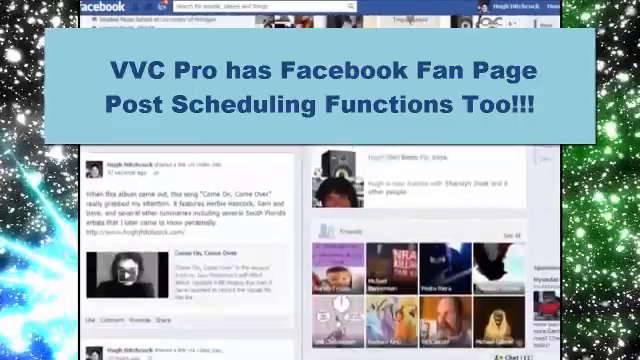
pyautogui.scroll(-3)
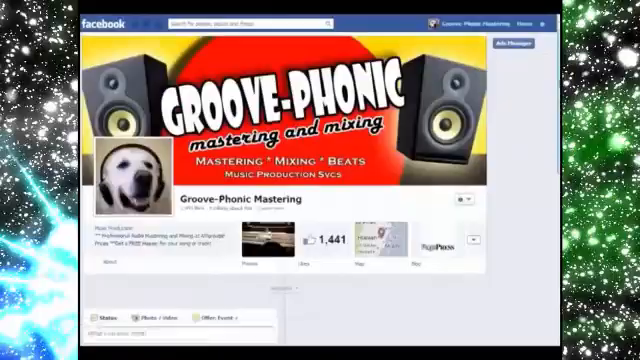
pyautogui.scroll(-3)
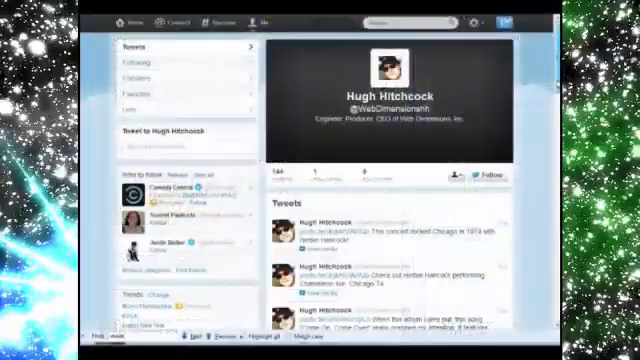
# Expand the Herbie Hancock tweet and play its embedded Chameleon (Live) video
pyautogui.scroll(-3)
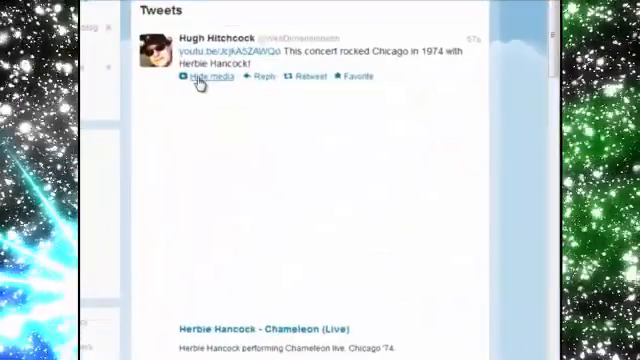
pyautogui.click(208, 76)
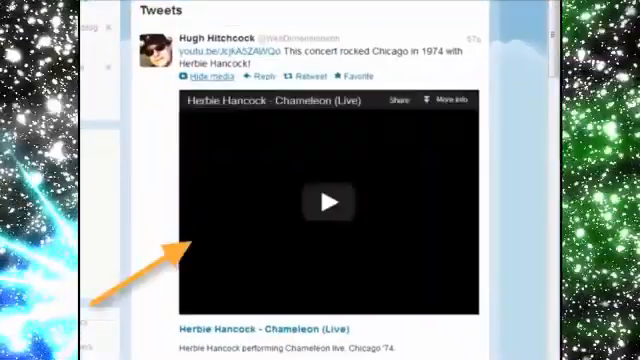
pyautogui.click(326, 200)
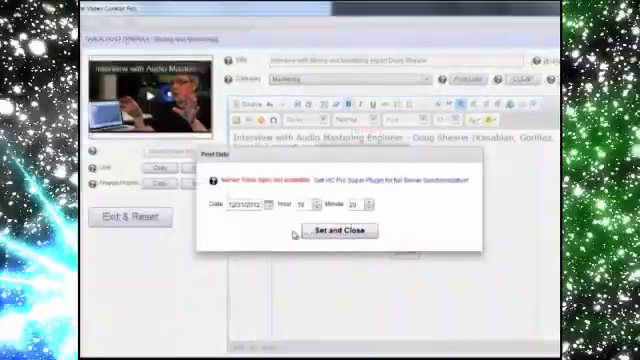
# Save the future publish date and time for the Doug Shearer interview blog post
pyautogui.click(254, 204)
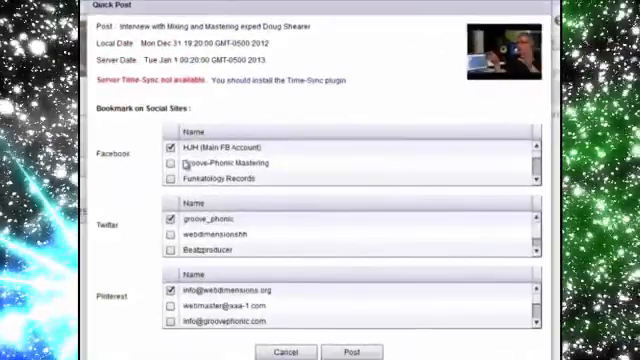
# Tick the Beats For Days page with the Twitter and Pinterest accounts and send the quick post
pyautogui.click(164, 164)
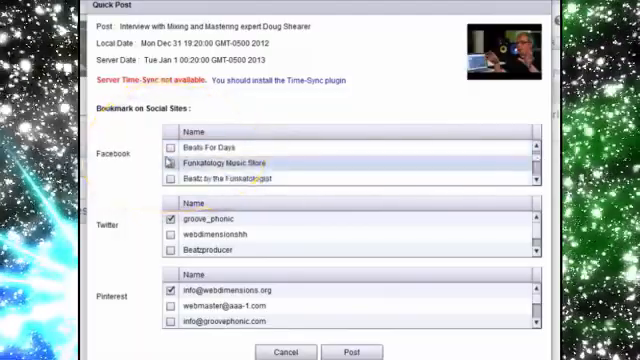
pyautogui.click(168, 146)
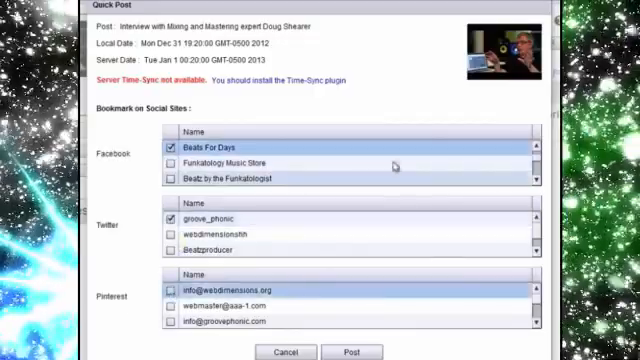
pyautogui.click(354, 352)
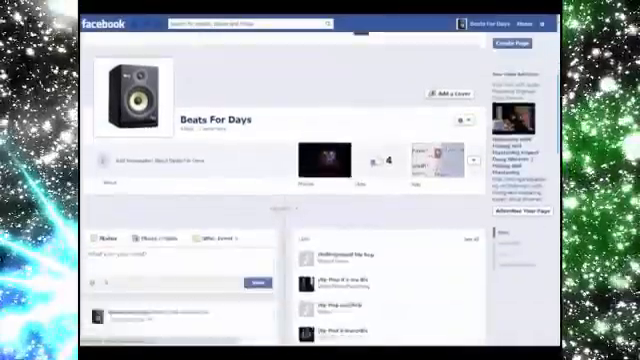
pyautogui.scroll(-3)
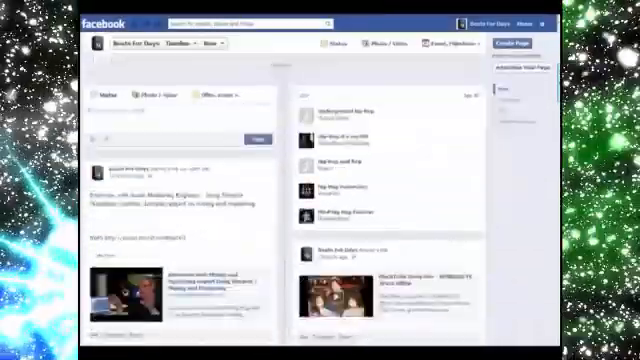